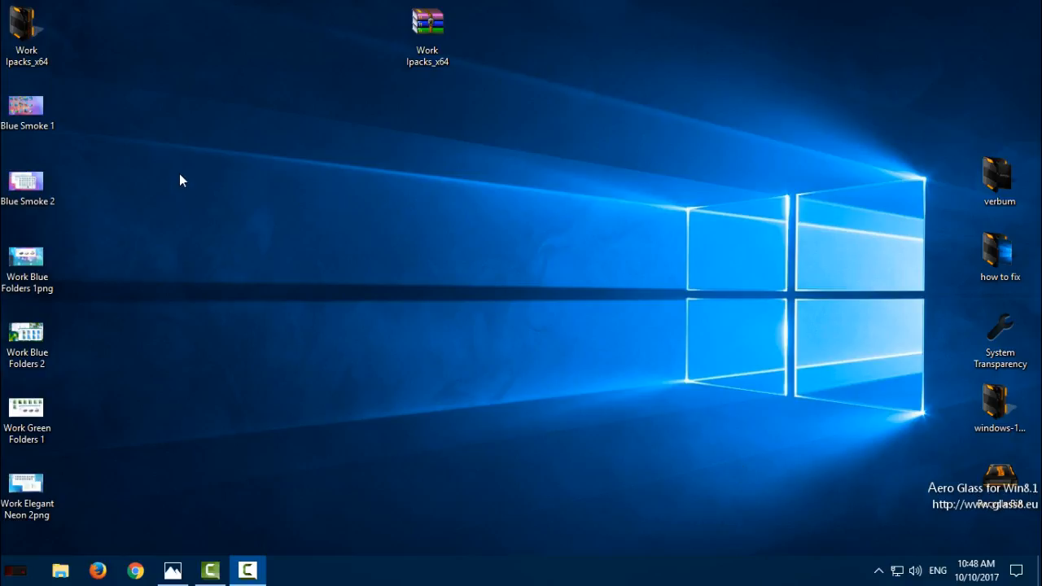
mouse_move(161, 183)
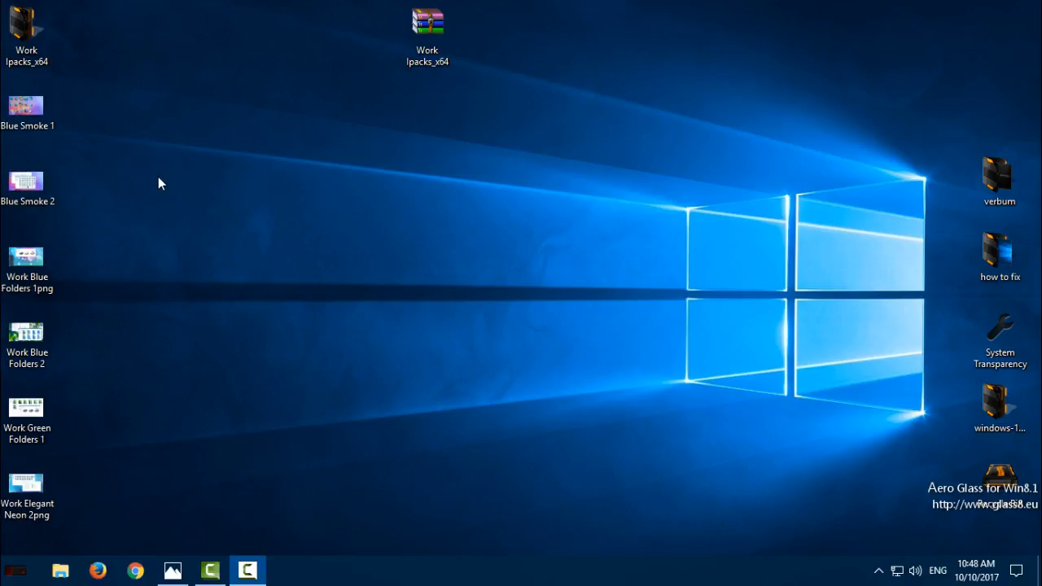
mouse_move(102, 139)
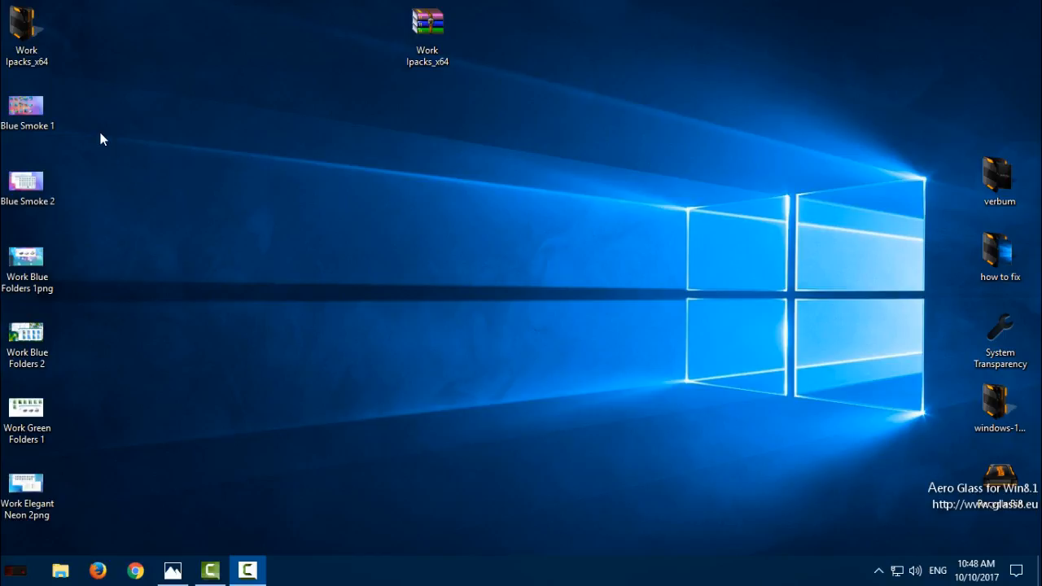
- Flip through the Blue Smoke icon pack preview images, then refresh the desktop
click(27, 33)
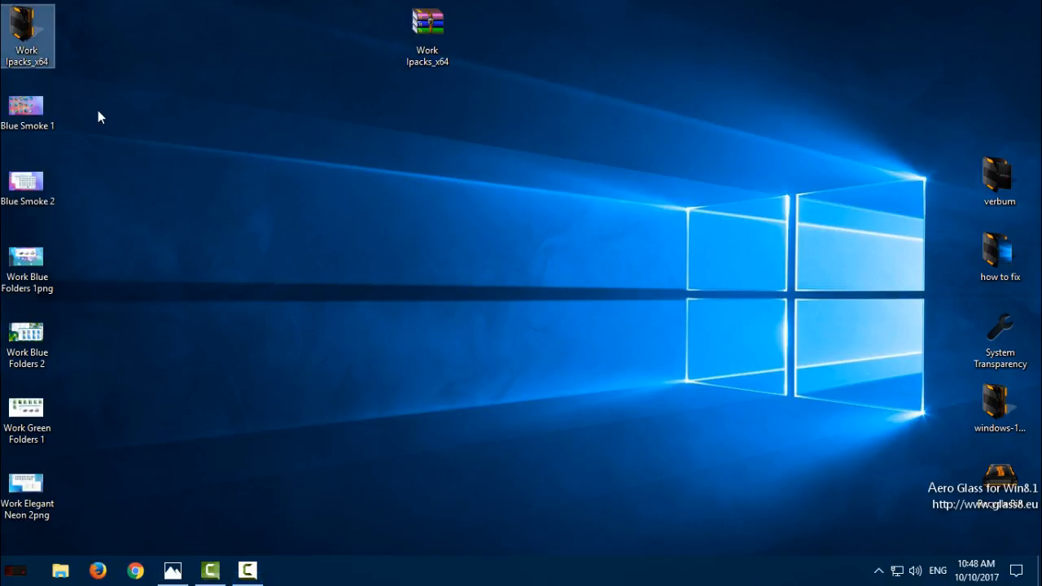
mouse_move(120, 128)
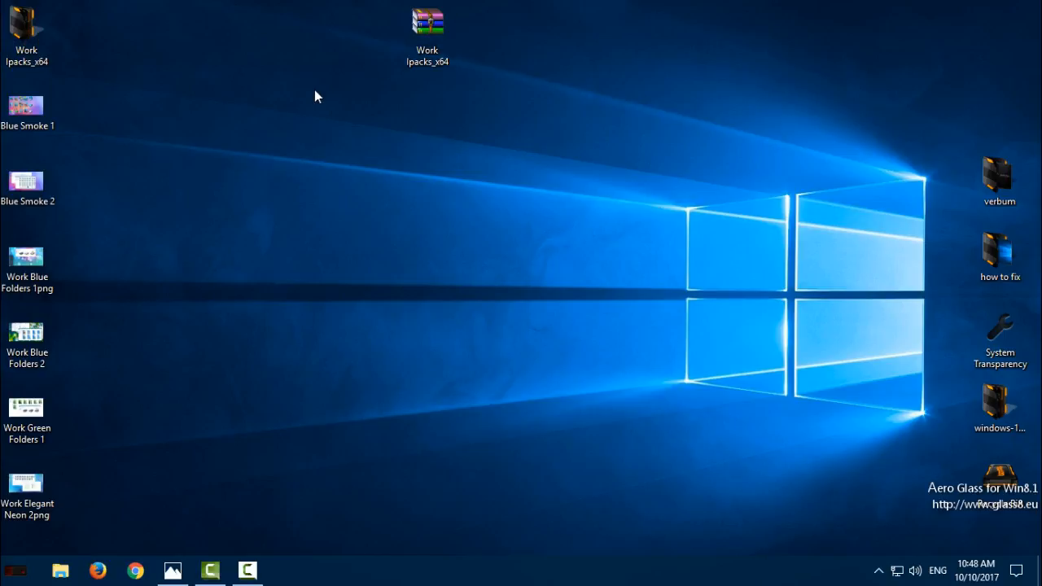
mouse_move(188, 265)
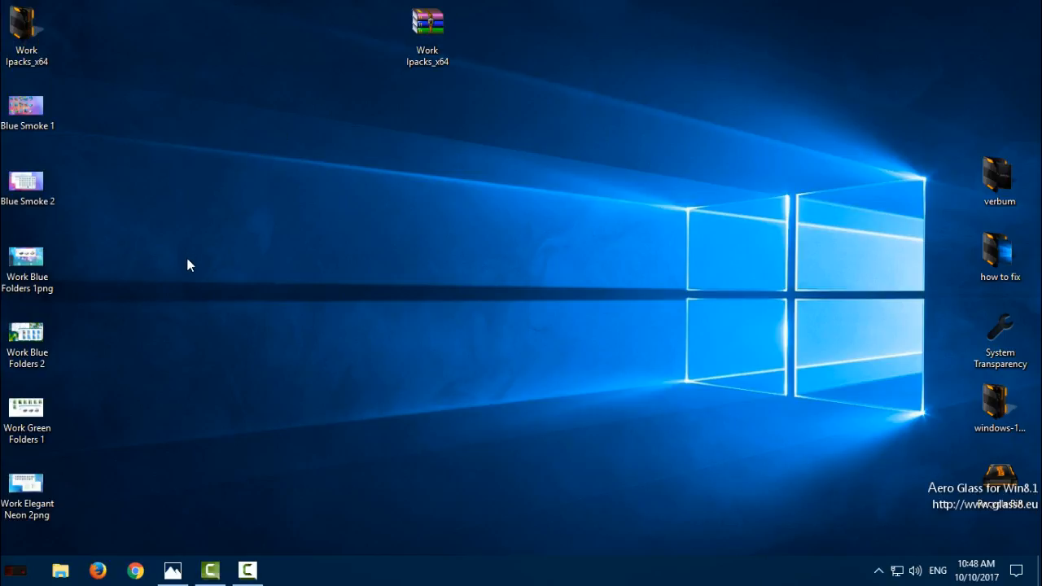
double_click(26, 102)
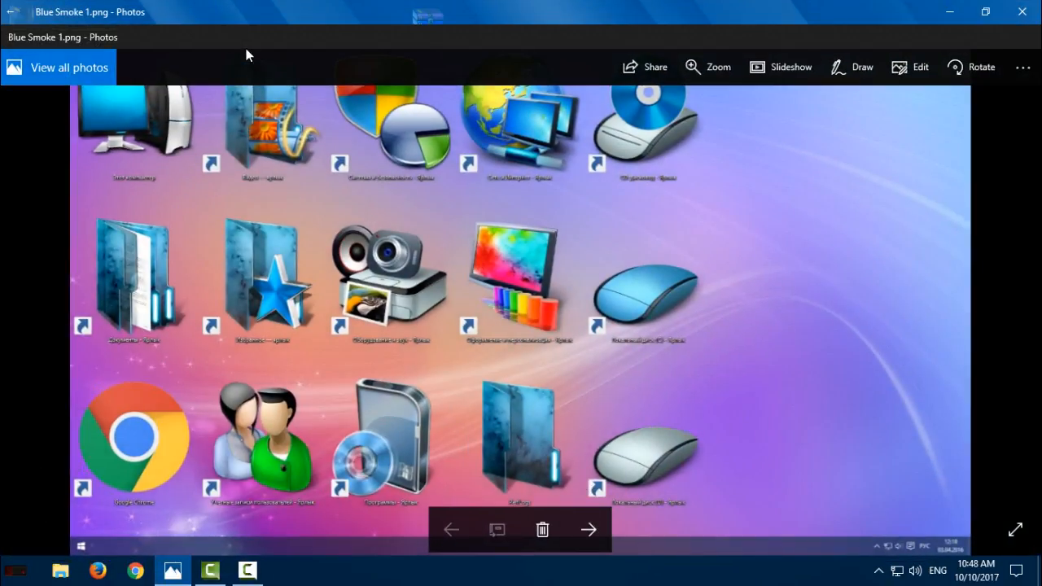
click(588, 529)
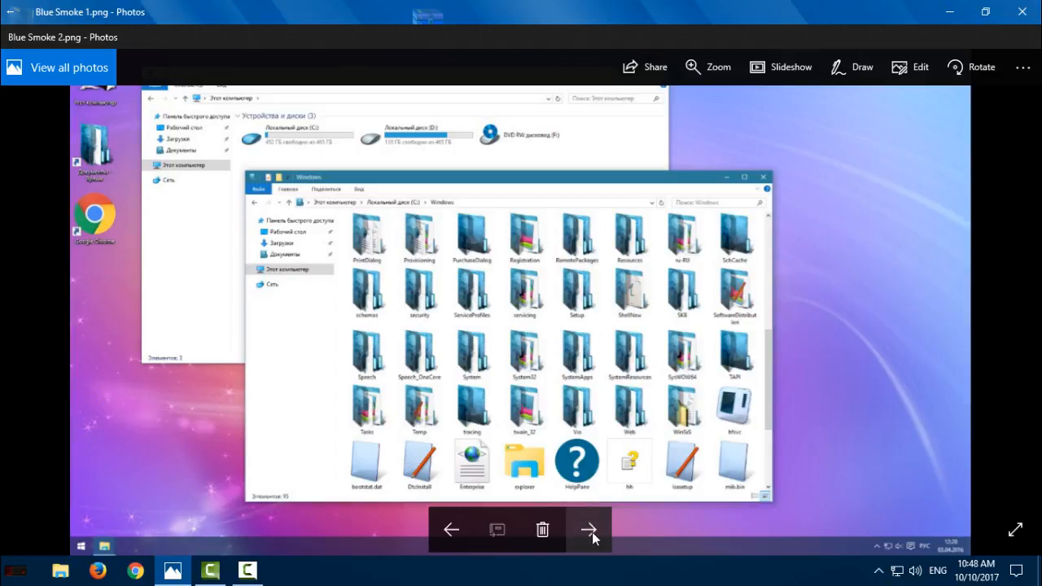
click(589, 530)
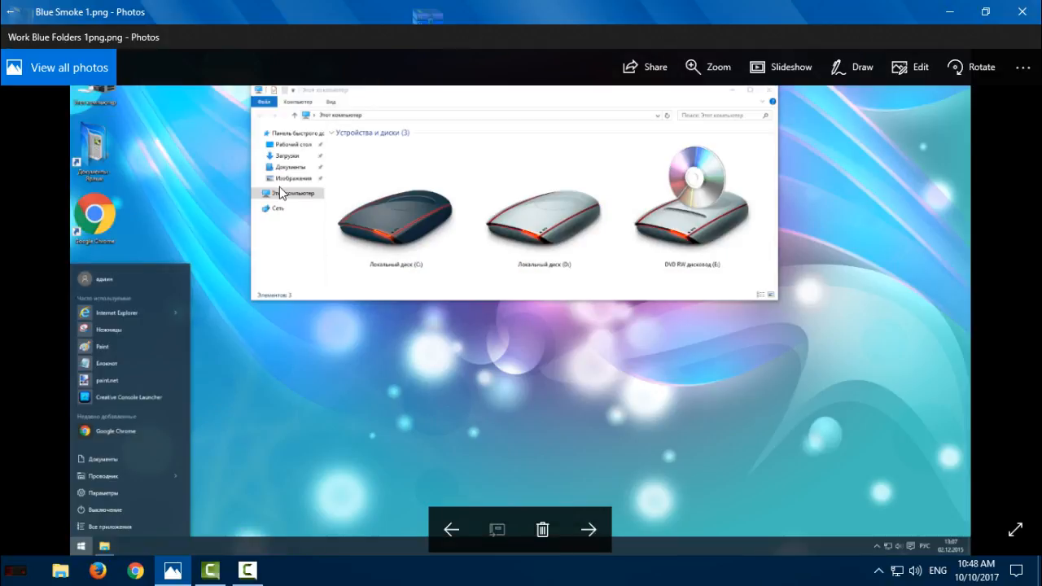
click(589, 530)
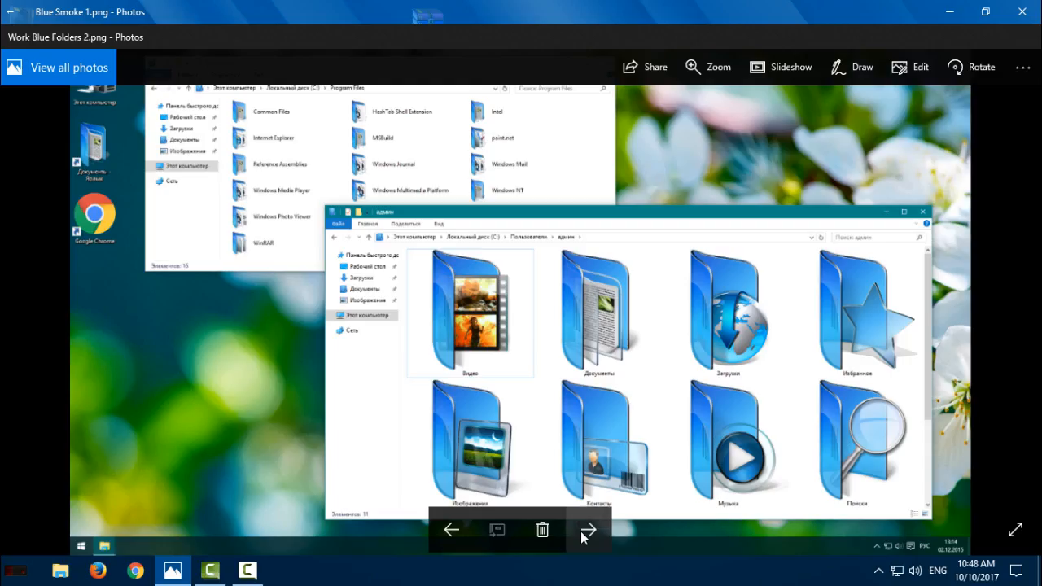
click(589, 530)
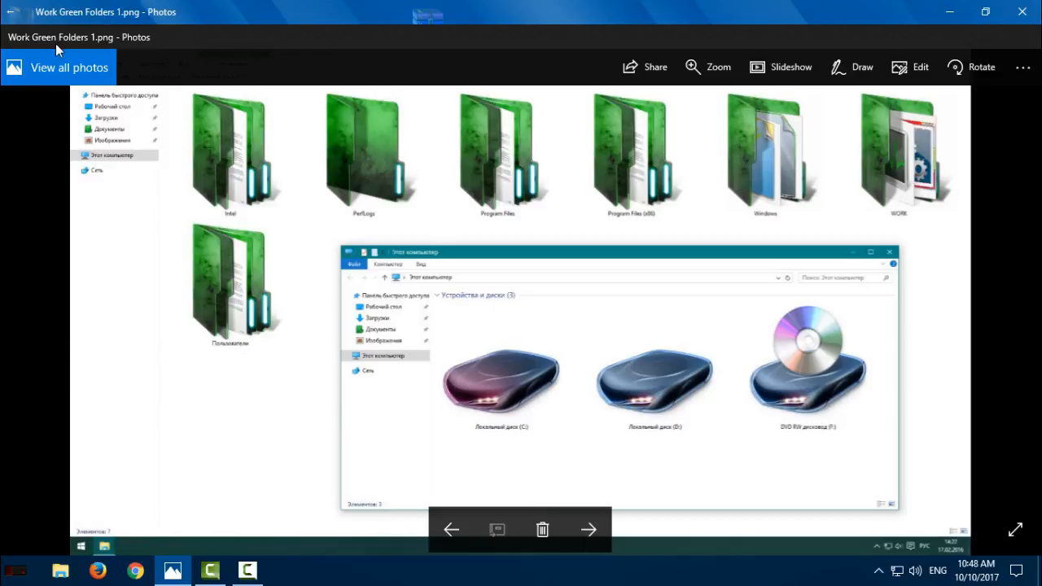
click(588, 529)
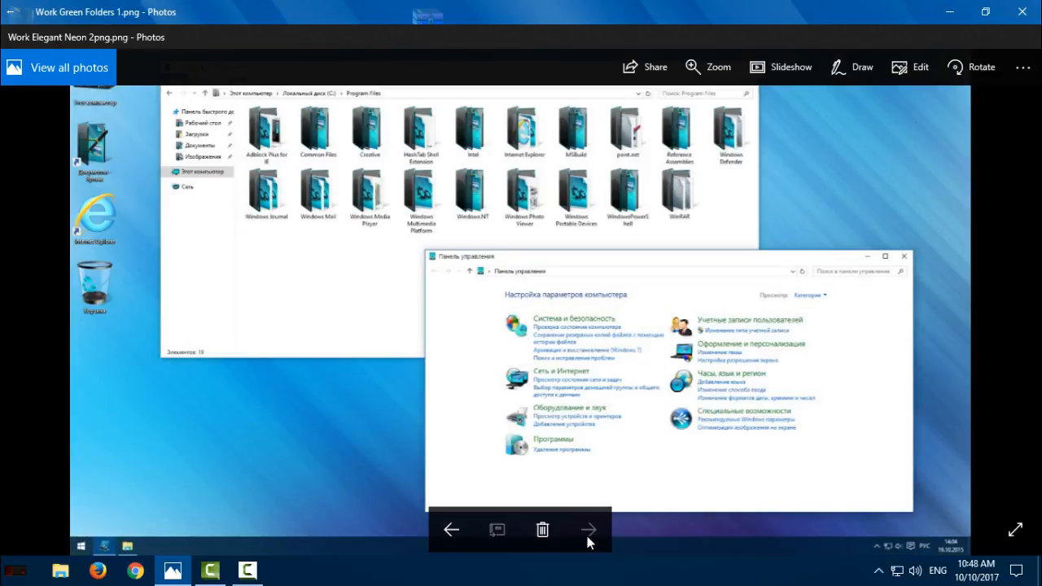
mouse_move(231, 155)
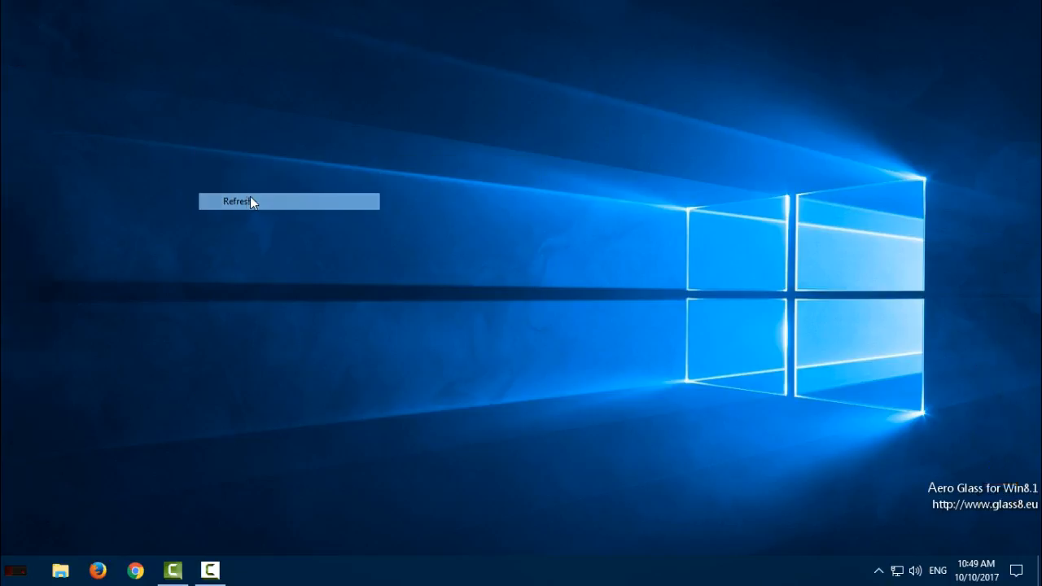
click(236, 201)
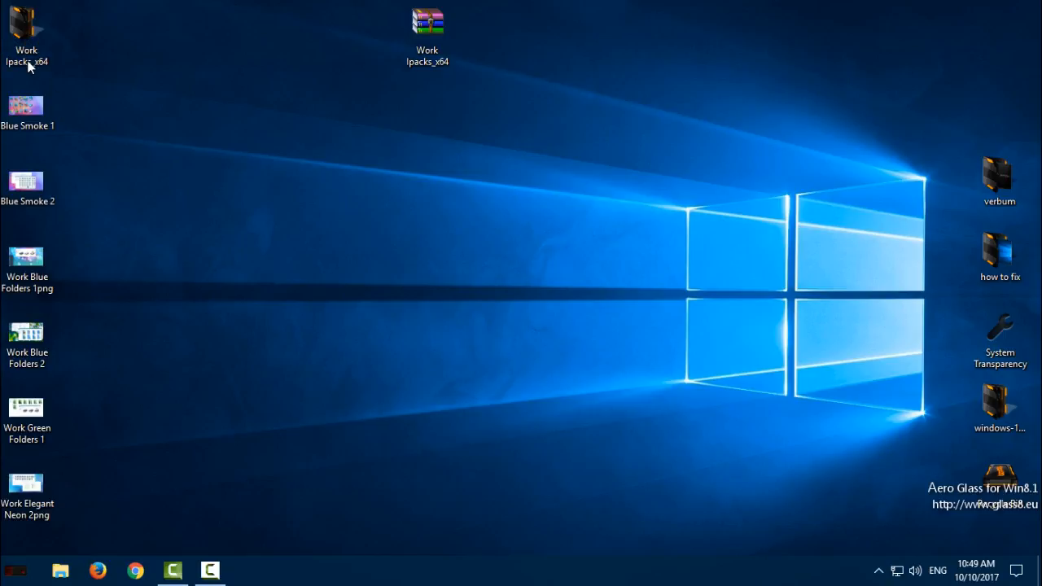
- Open Work Ipacks_x64 > Work Ipacks and select the Work Blue Folders installer
double_click(26, 29)
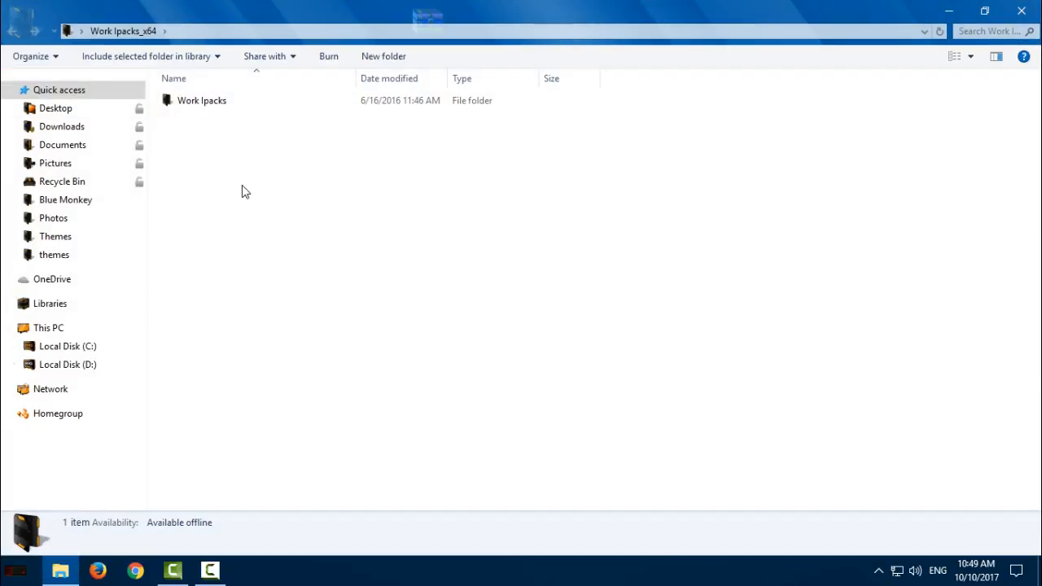
click(202, 100)
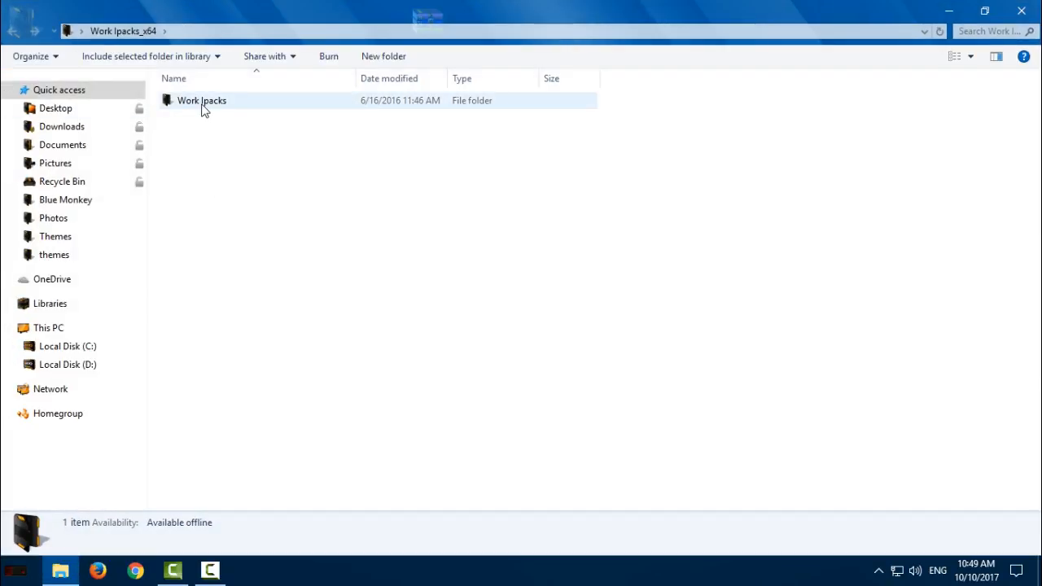
double_click(202, 100)
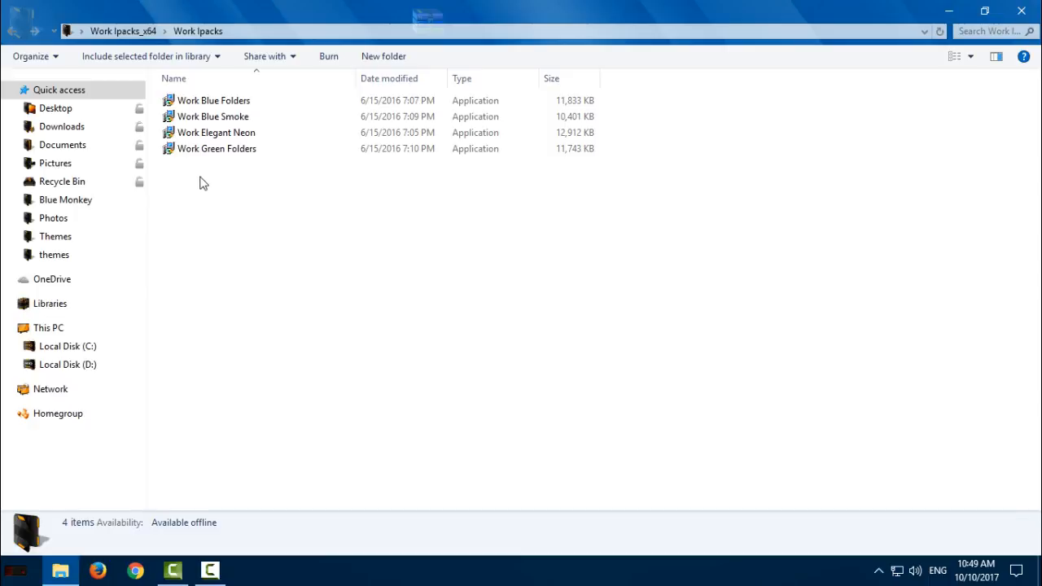
mouse_move(891, 36)
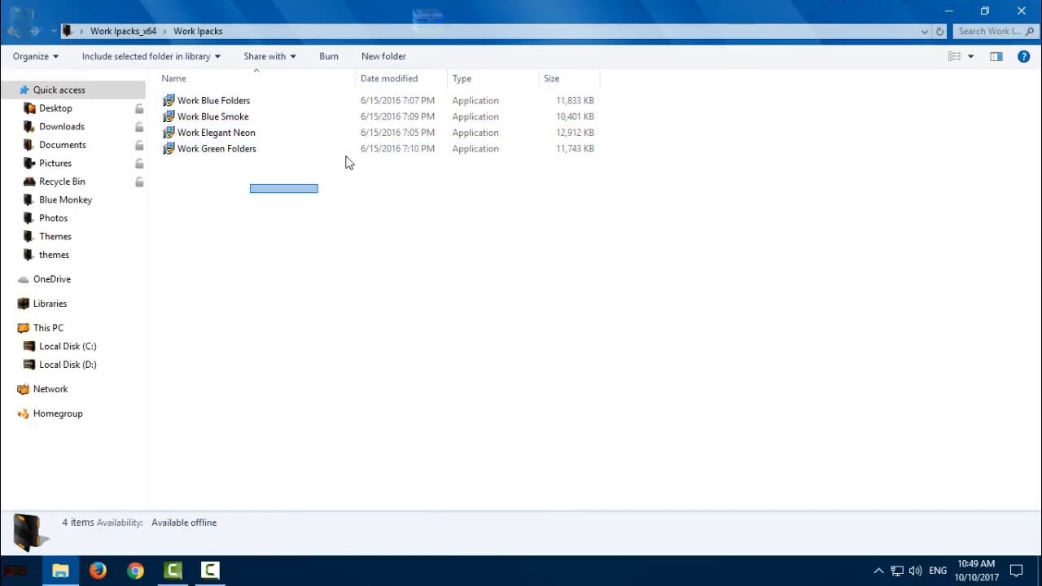
click(212, 116)
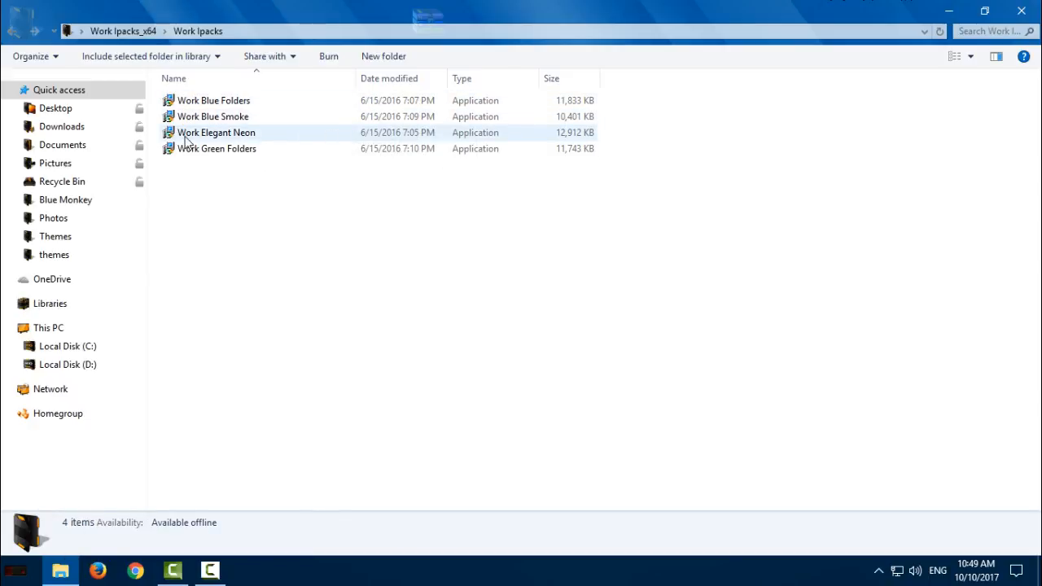
mouse_move(216, 149)
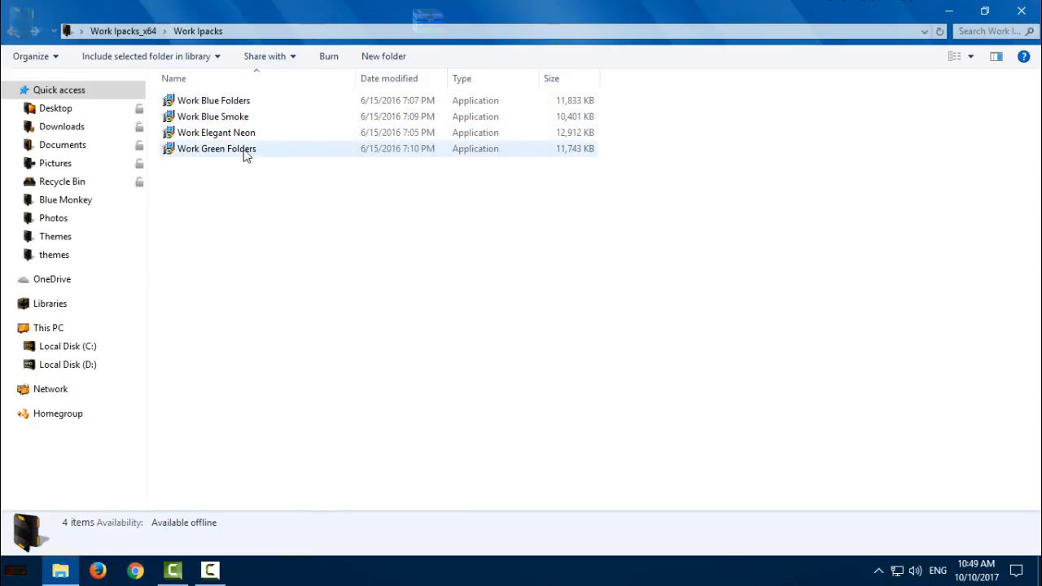
click(219, 215)
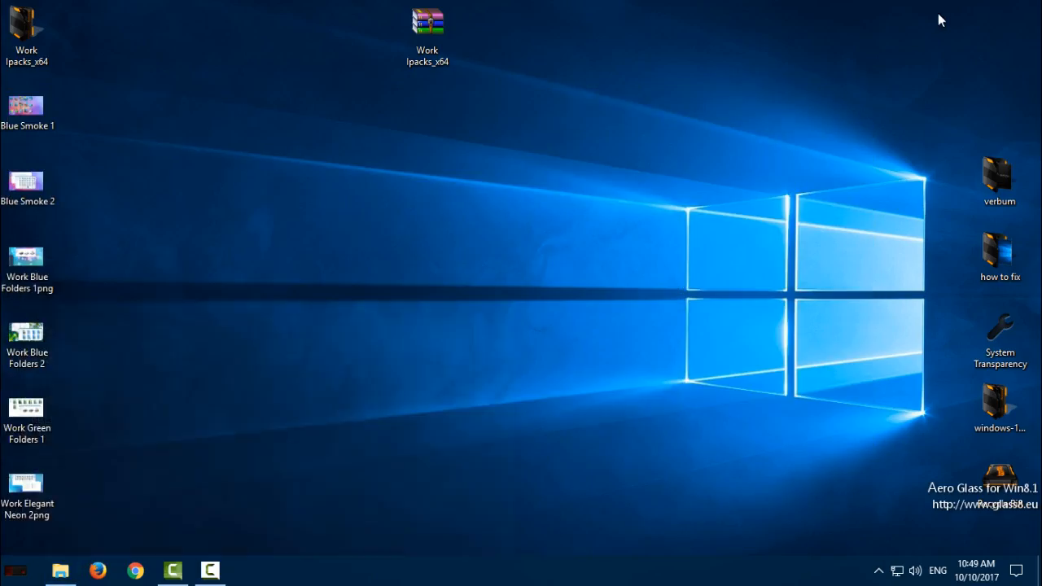
click(27, 260)
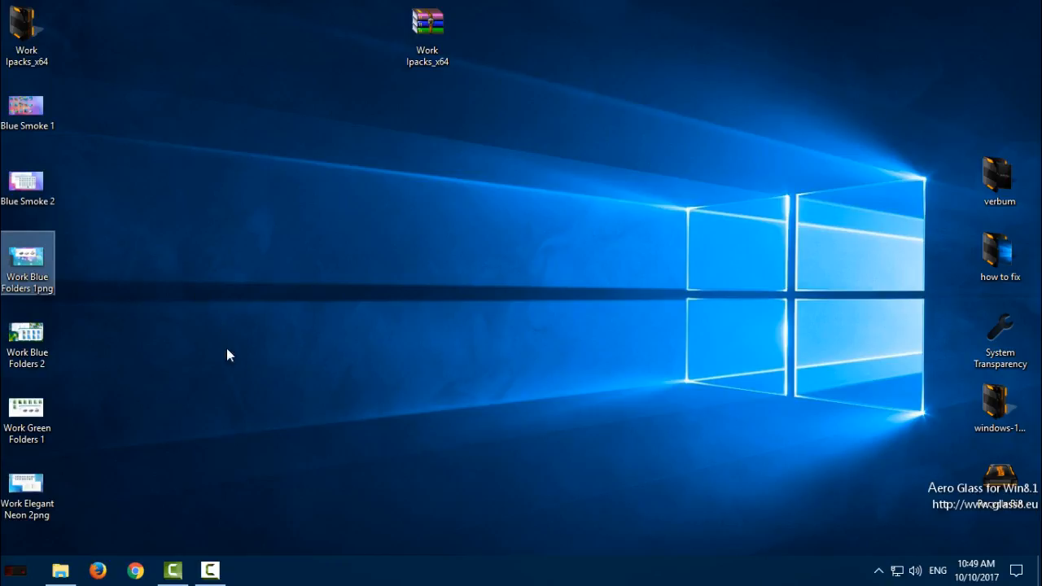
double_click(427, 21)
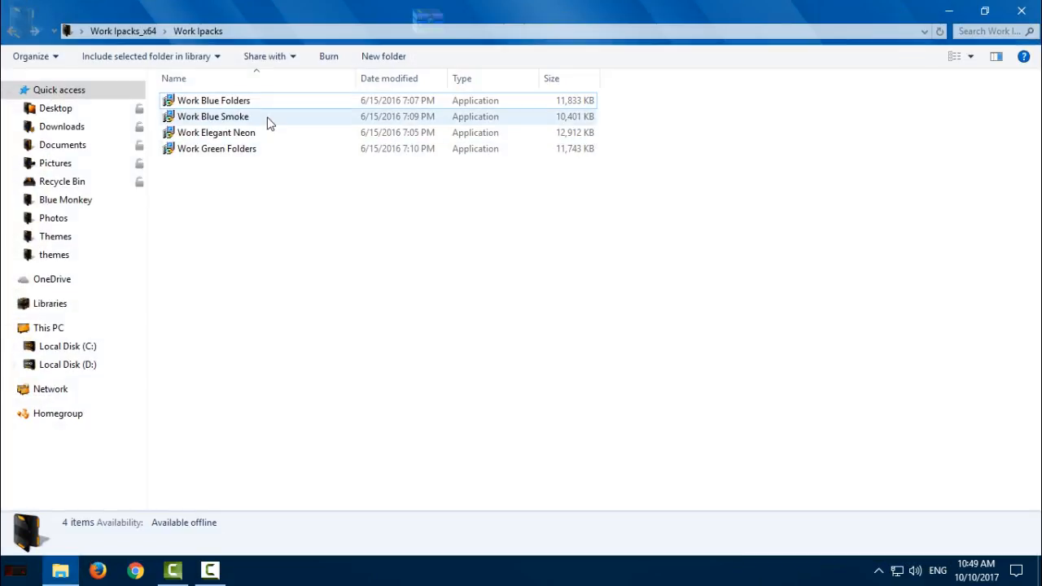
click(213, 100)
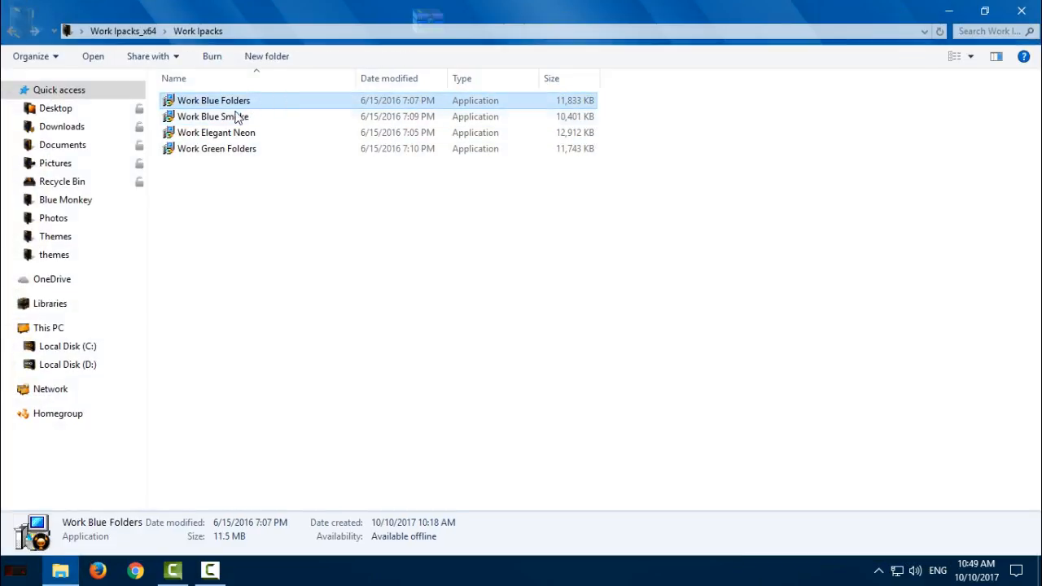
- Run Work Blue Folders, approve the UAC prompt, and accept the license agreement
double_click(213, 100)
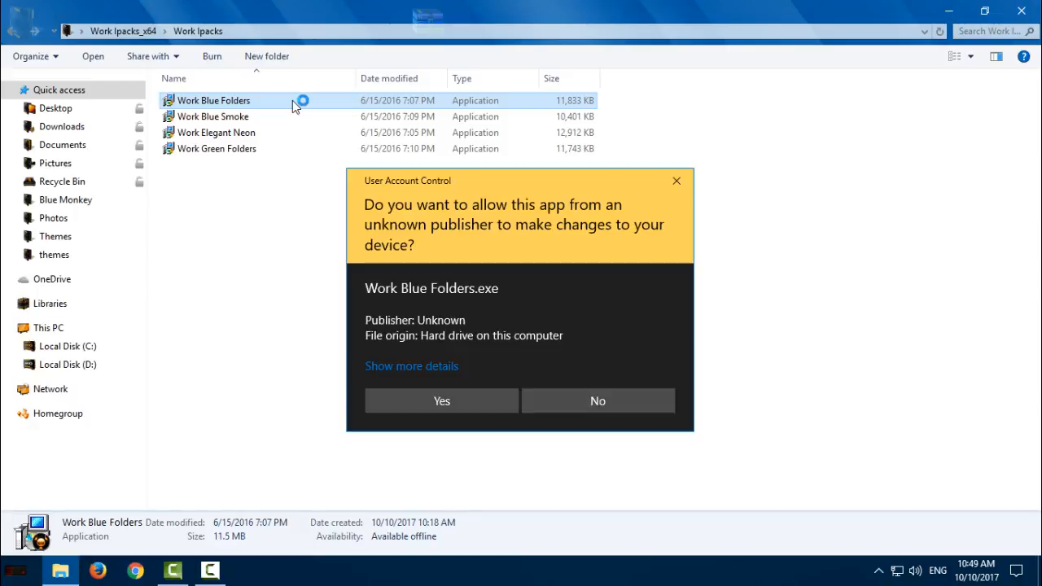
click(442, 401)
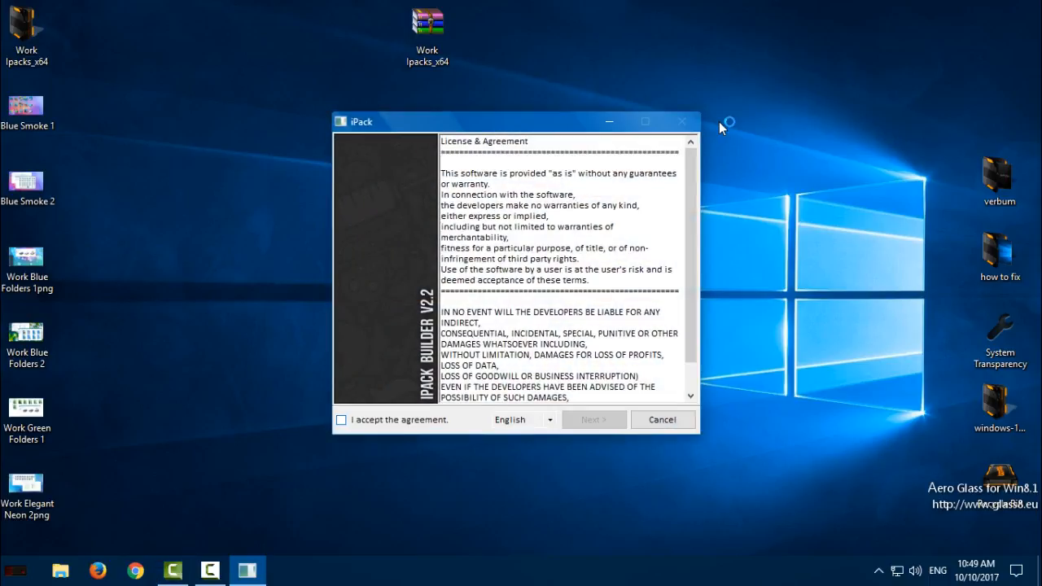
click(341, 419)
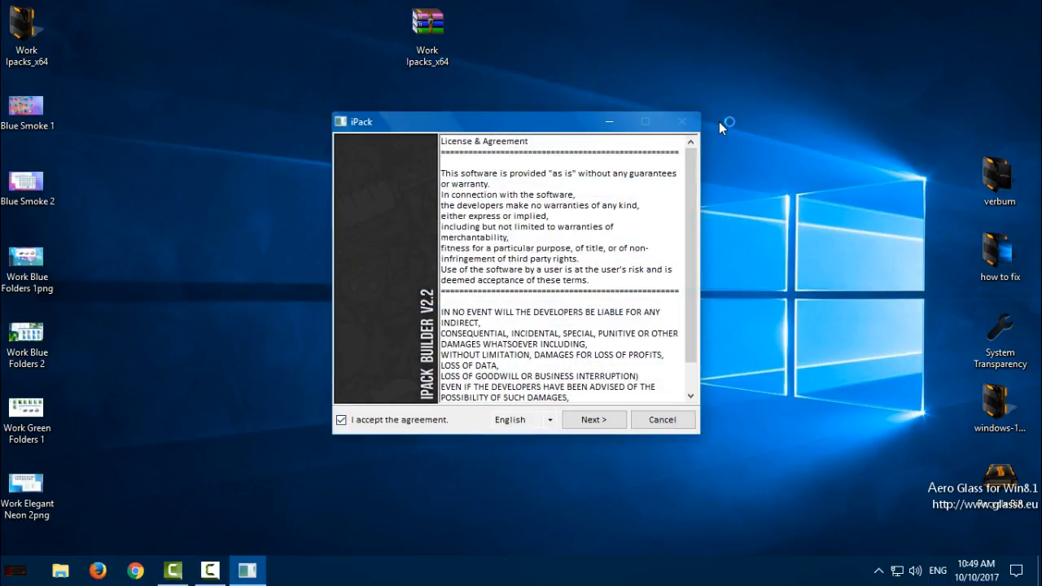
click(593, 419)
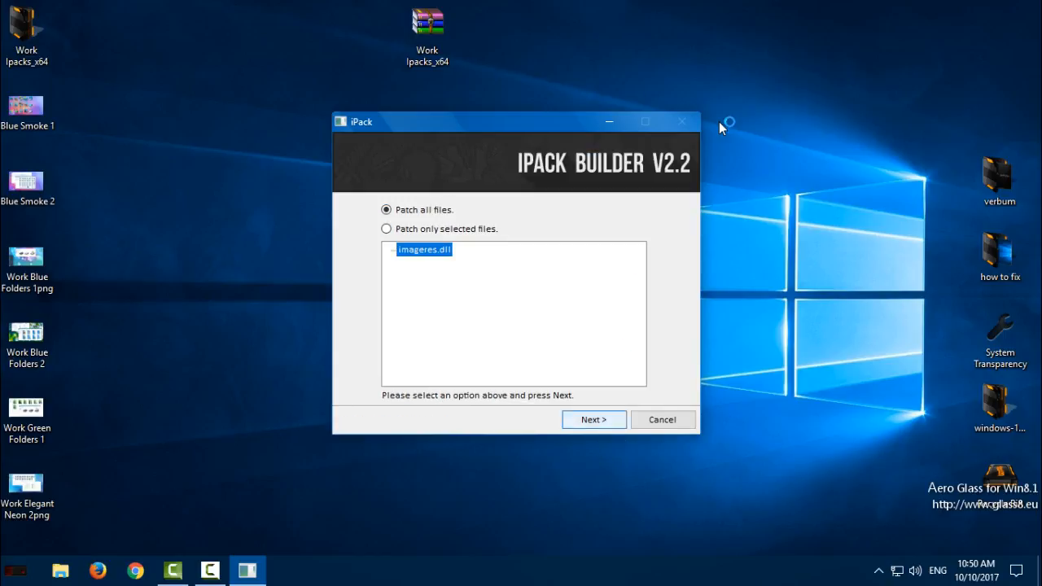
- Keep 'Patch all files' and continue past the navigation tips to the install step
click(593, 420)
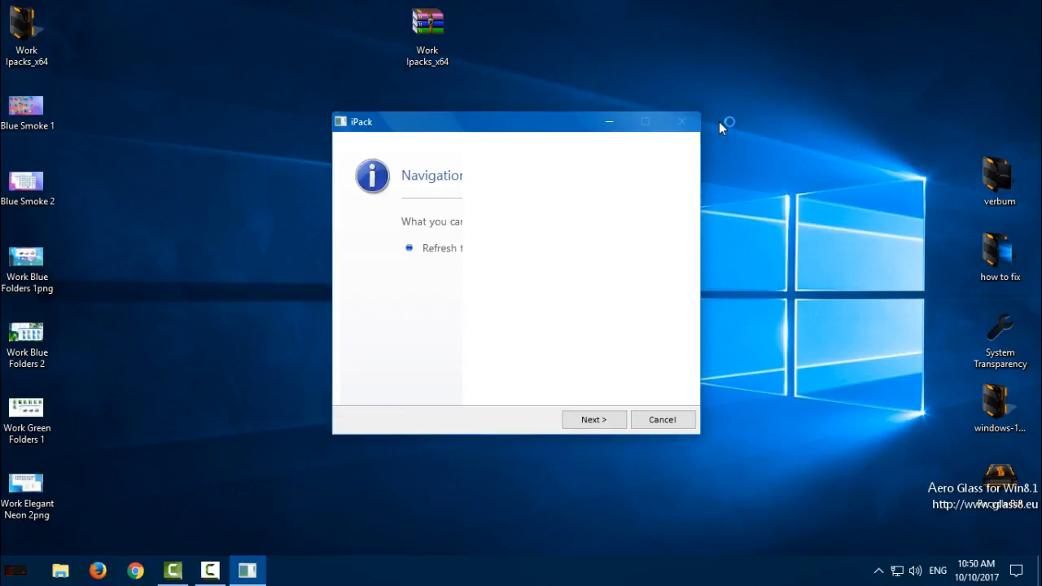
click(593, 420)
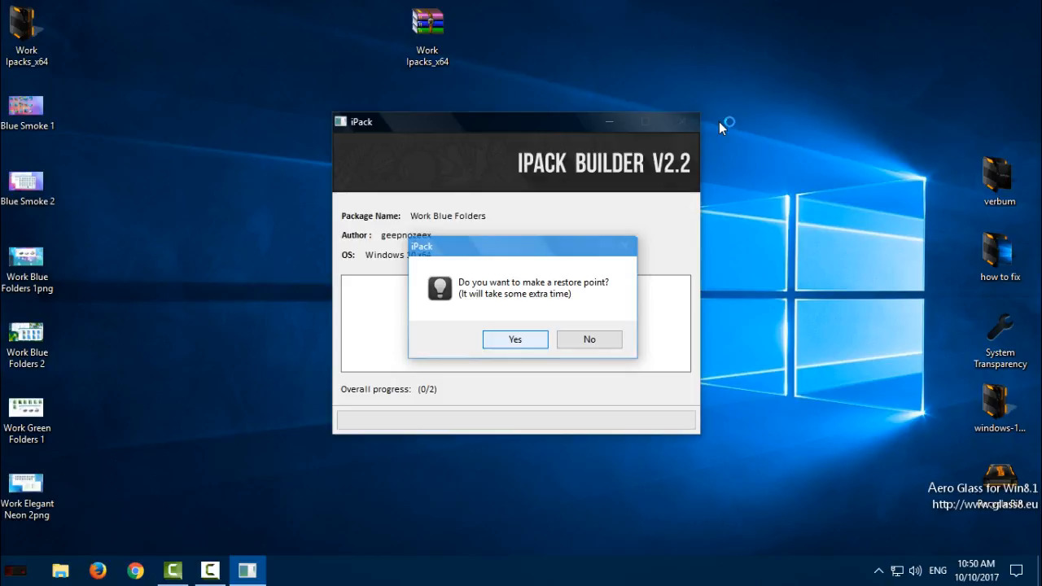
click(515, 339)
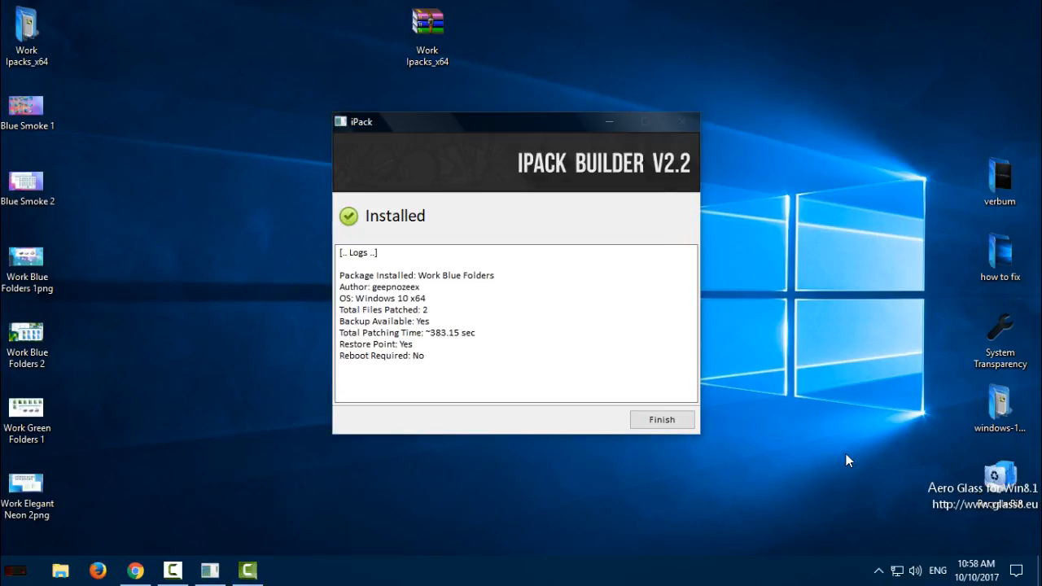
mouse_move(297, 310)
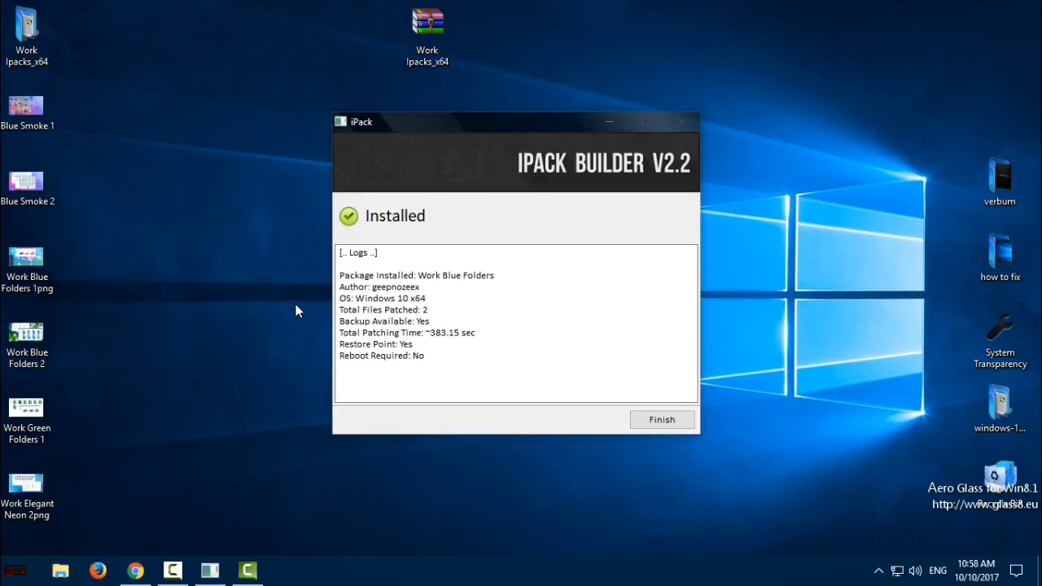
mouse_move(398, 220)
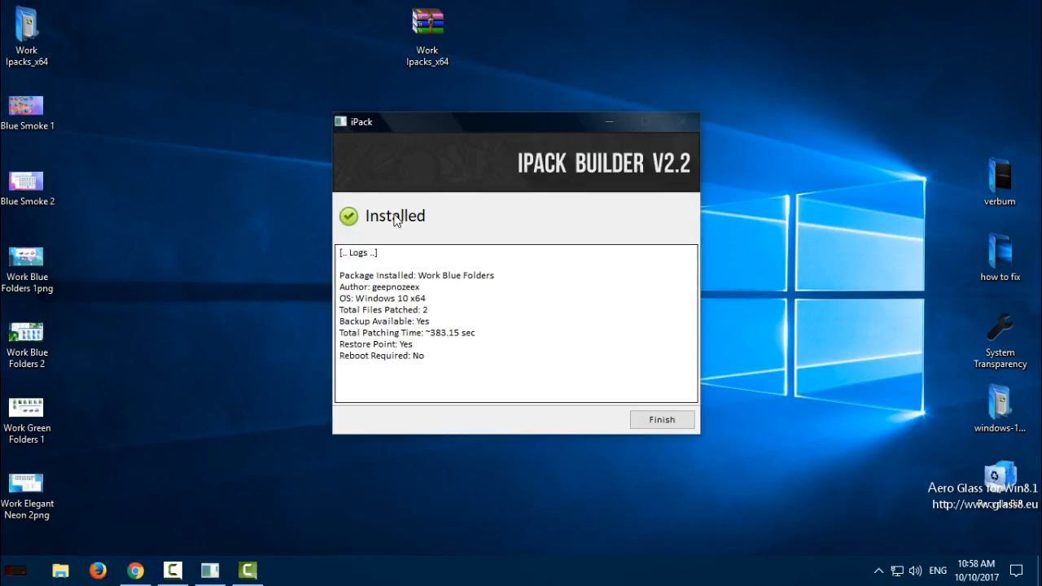
mouse_move(379, 234)
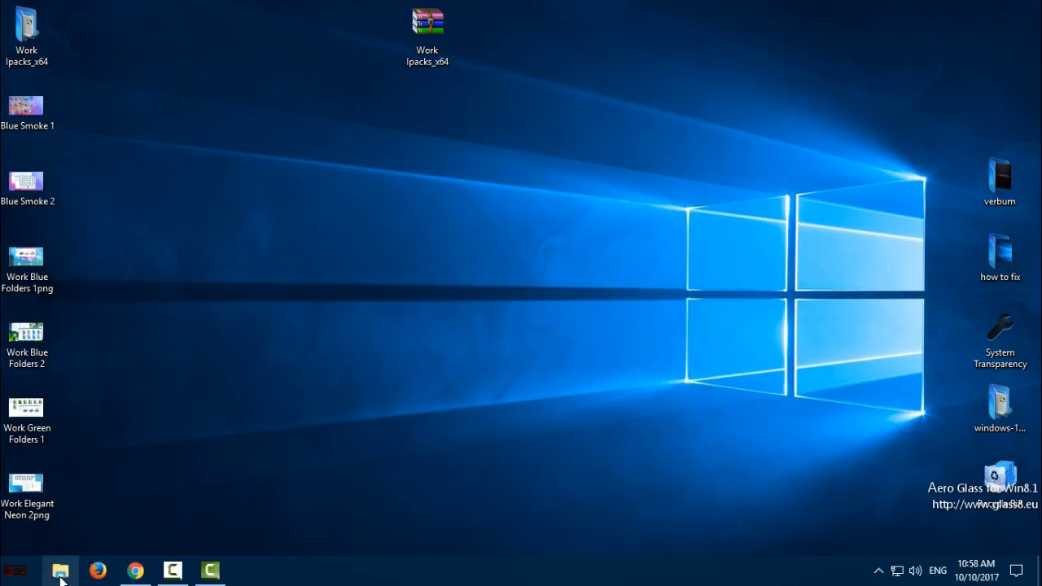
- Browse This PC's restyled drives, then Documents to view the blue folder icons
click(60, 569)
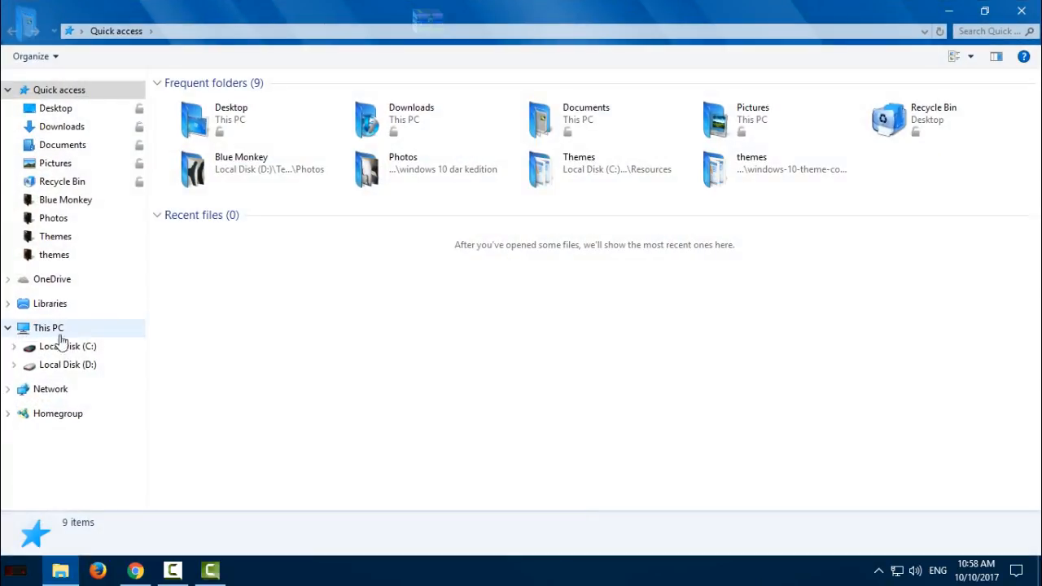
click(48, 327)
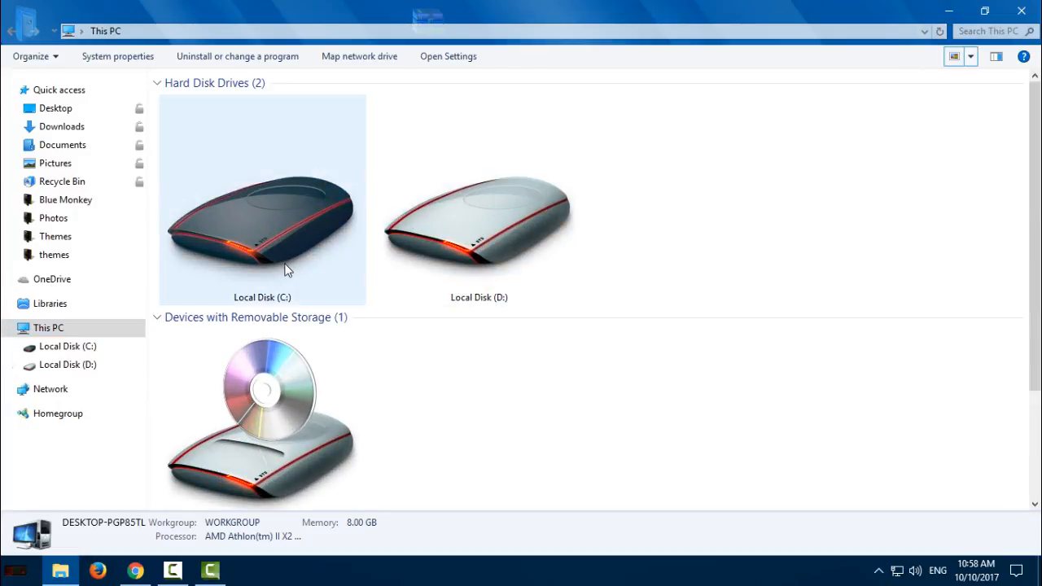
mouse_move(317, 207)
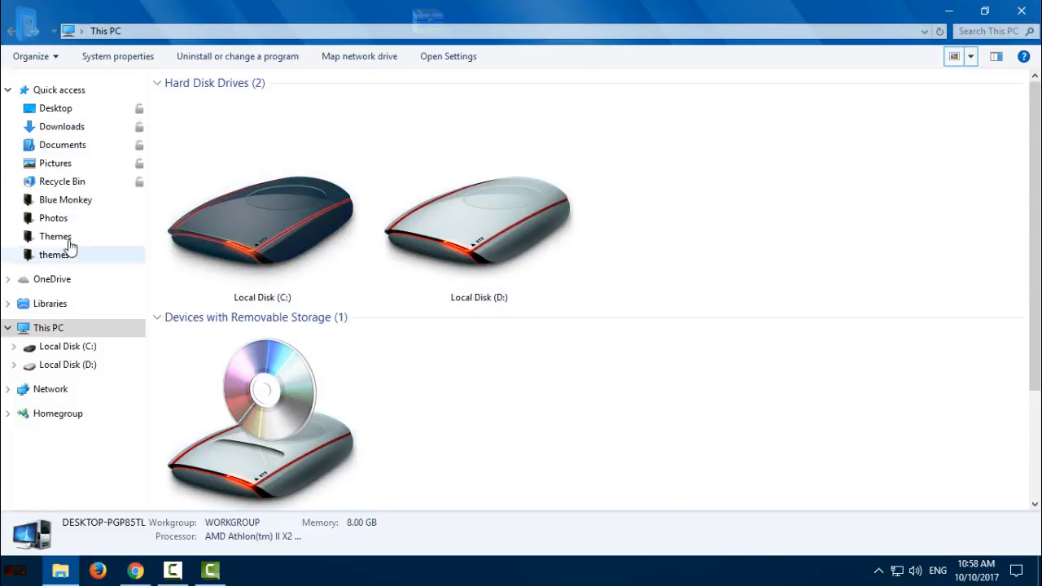
click(62, 145)
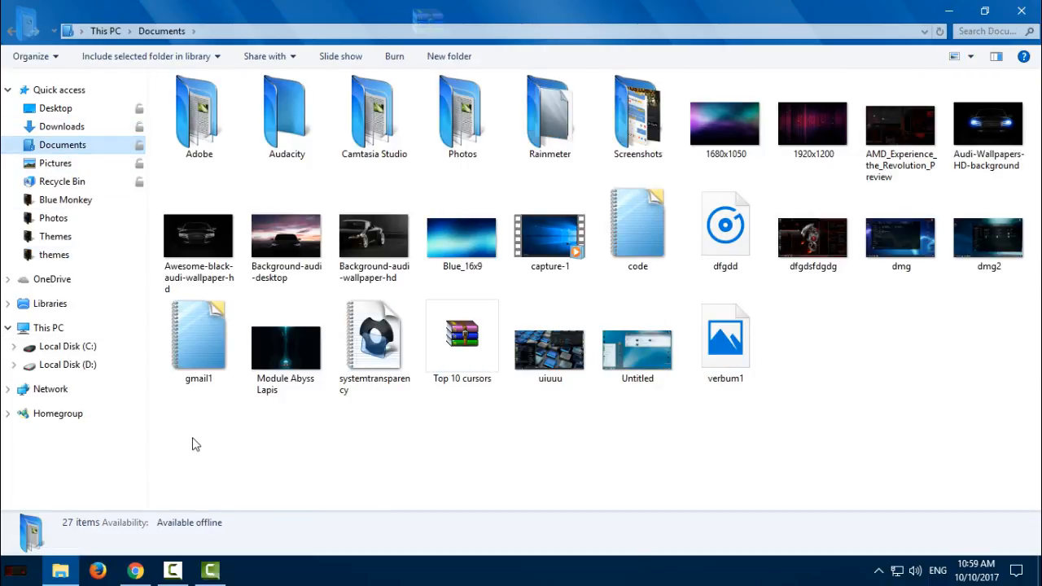
key(ctrl+a)
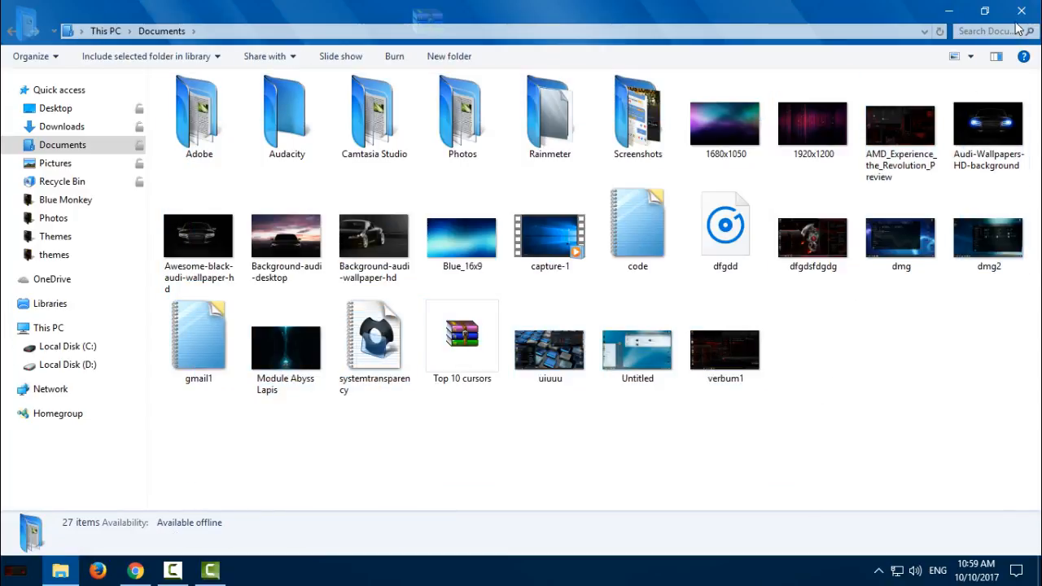
mouse_move(1020, 10)
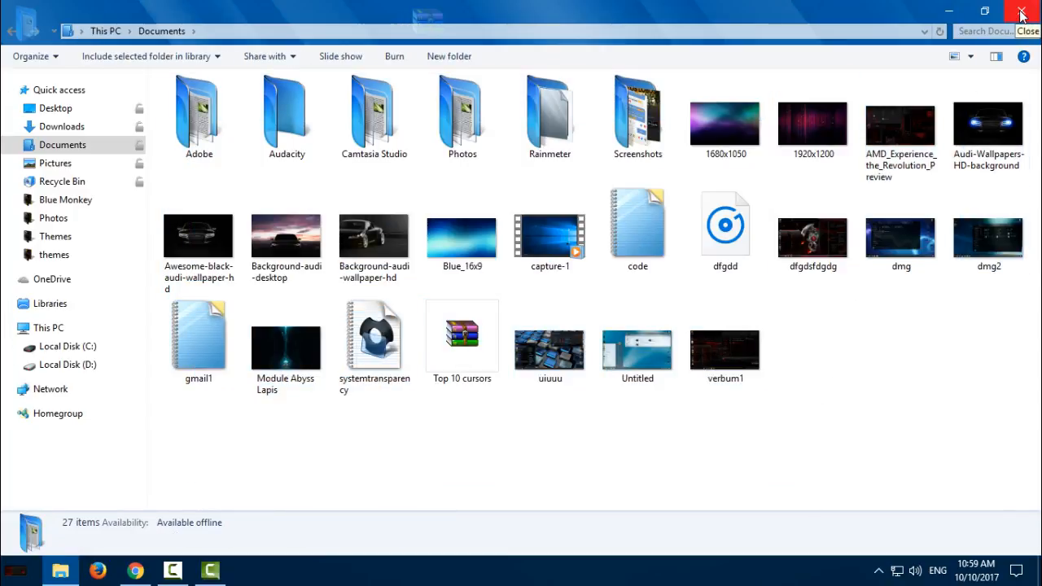
- Close the Documents window and open Control Panel from the desktop
click(1022, 12)
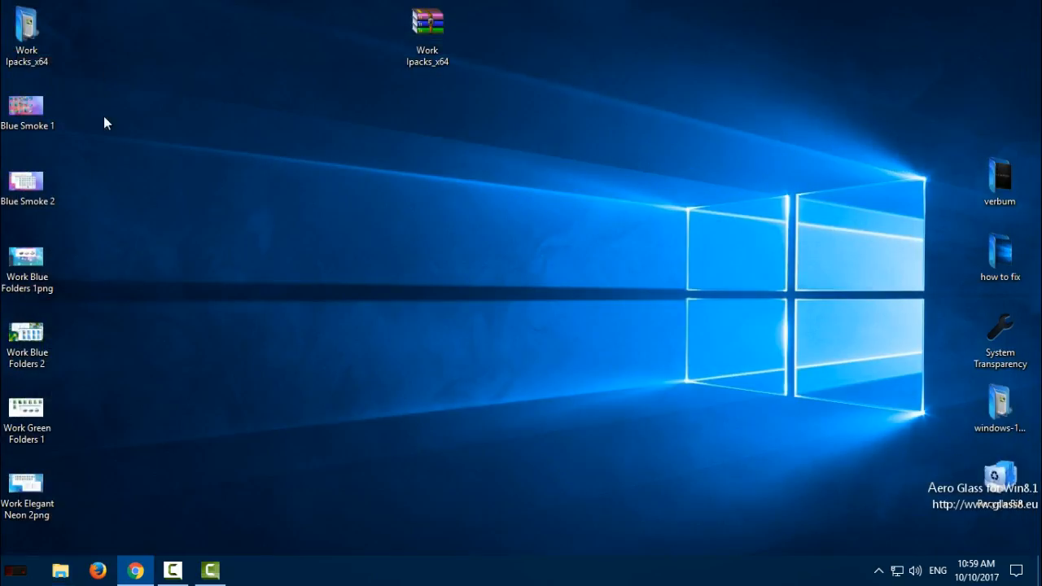
mouse_move(40, 388)
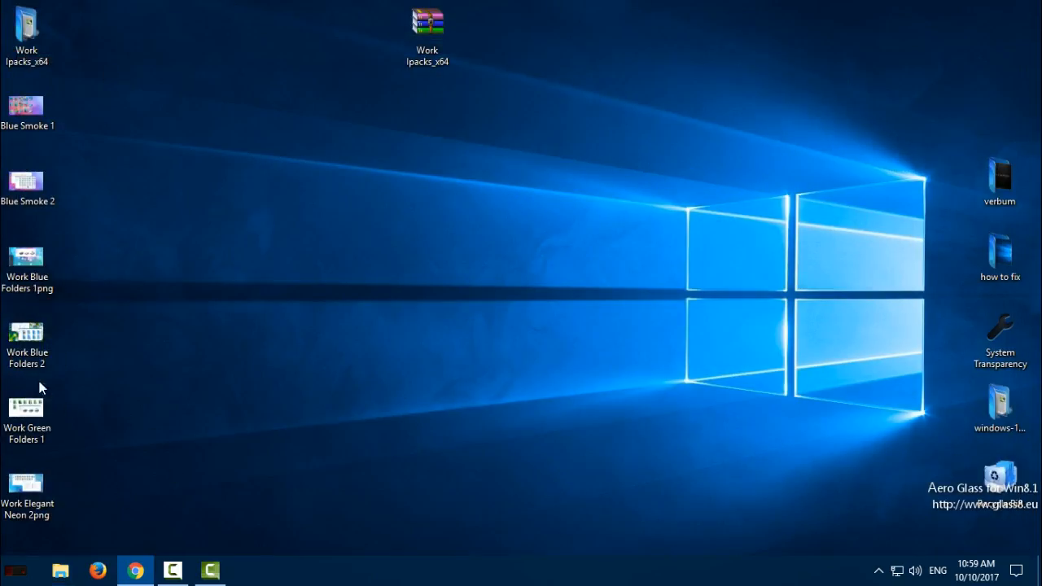
mouse_move(108, 486)
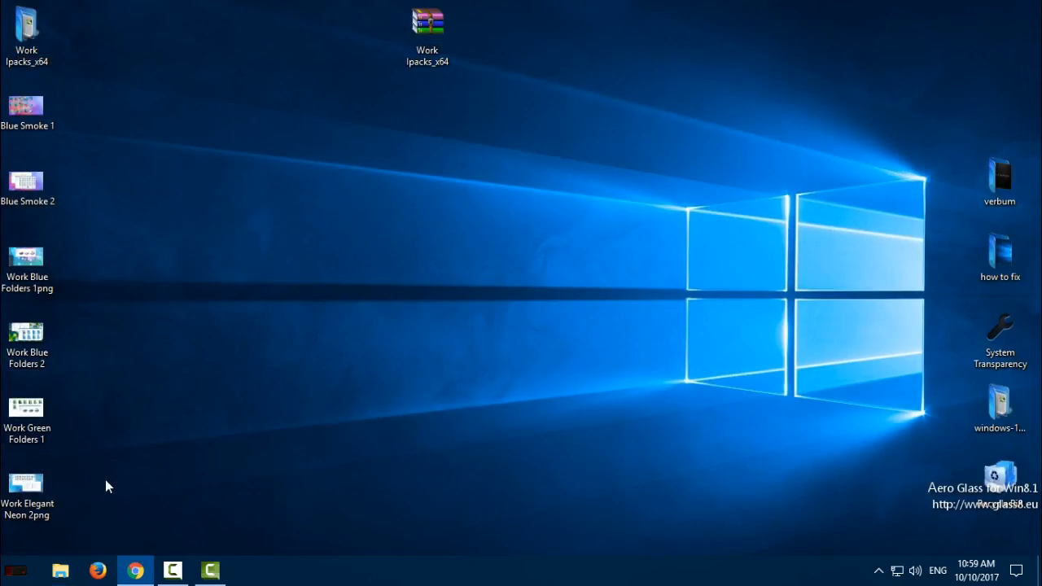
click(26, 109)
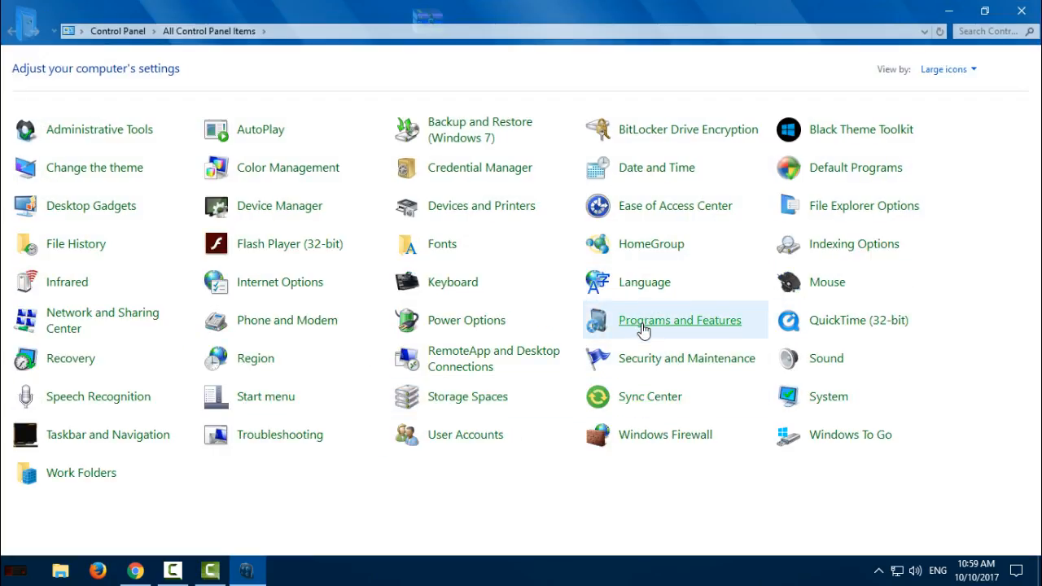
- Go to Control Panel's Programs and Features and select Work Blue Folders for uninstalling
click(1020, 10)
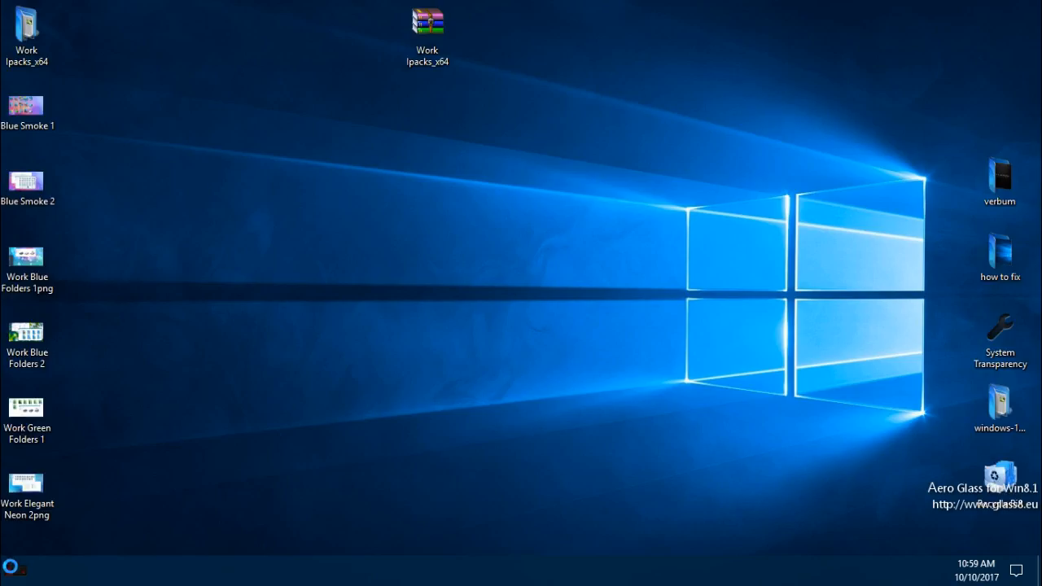
click(10, 567)
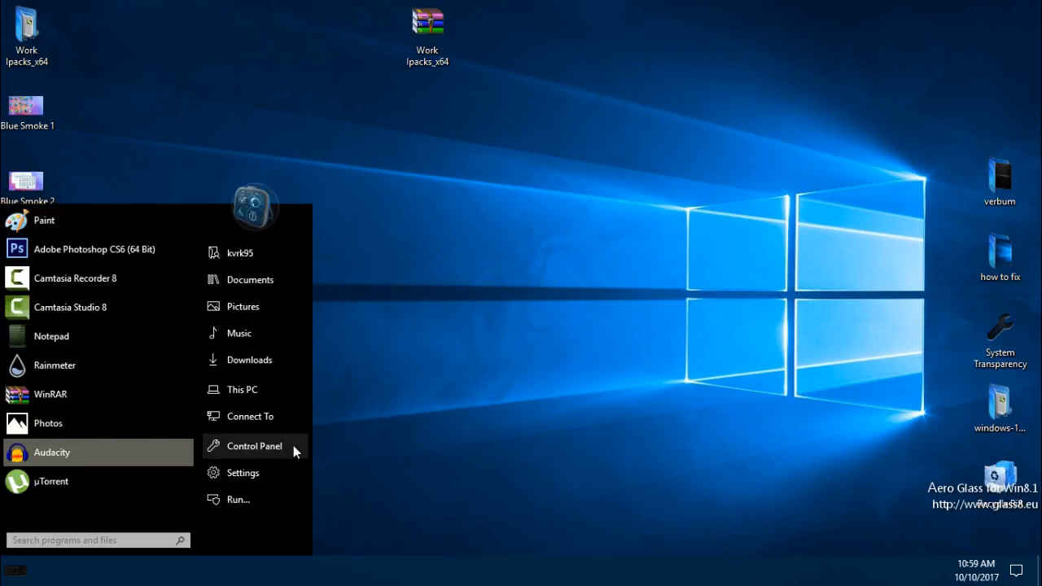
click(254, 445)
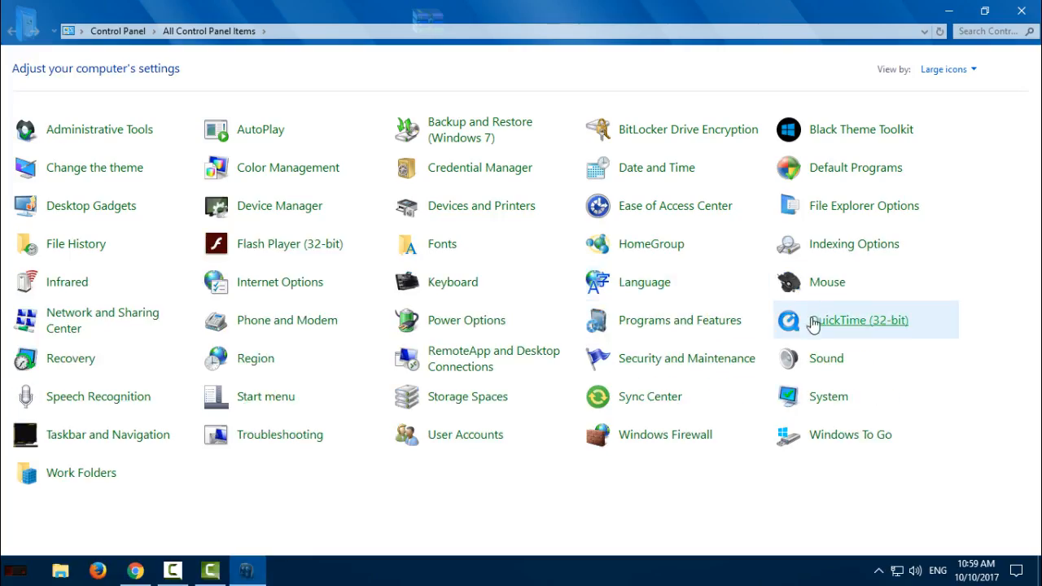
click(679, 320)
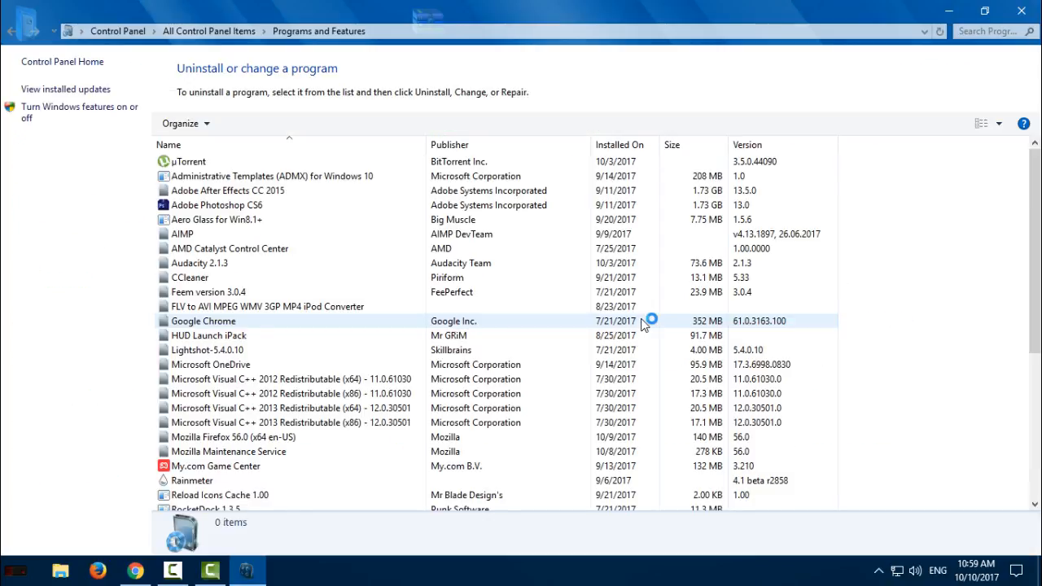
scroll(down, 3)
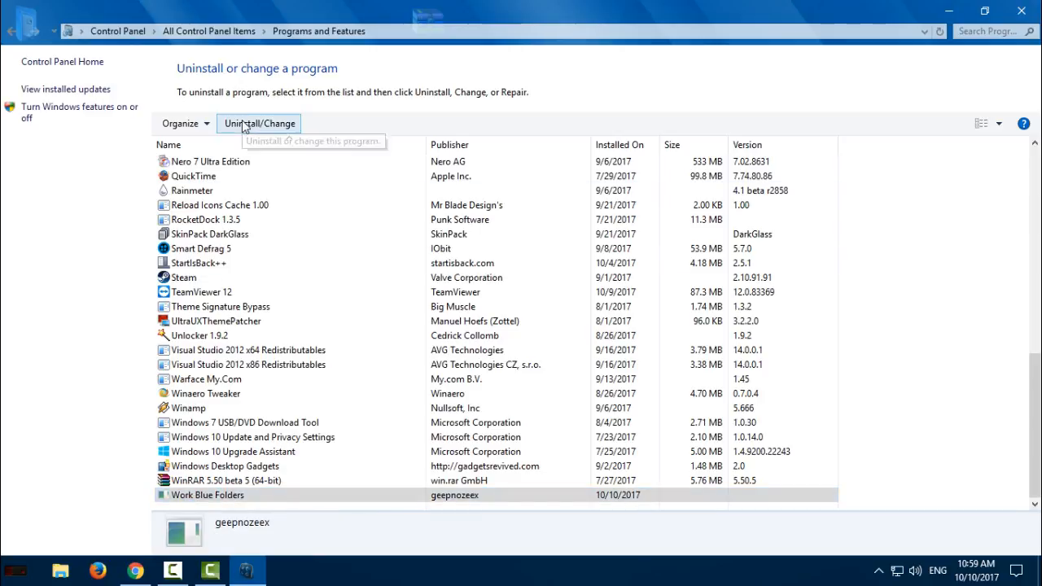
click(199, 335)
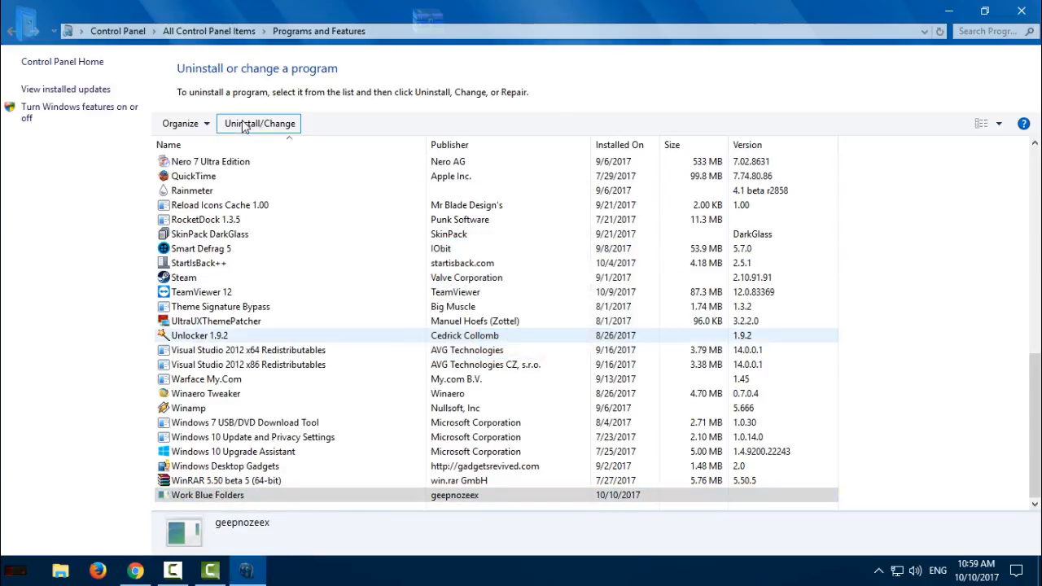
- Launch the Work Blue Folders uninstaller and restore the backup made at installation
click(258, 123)
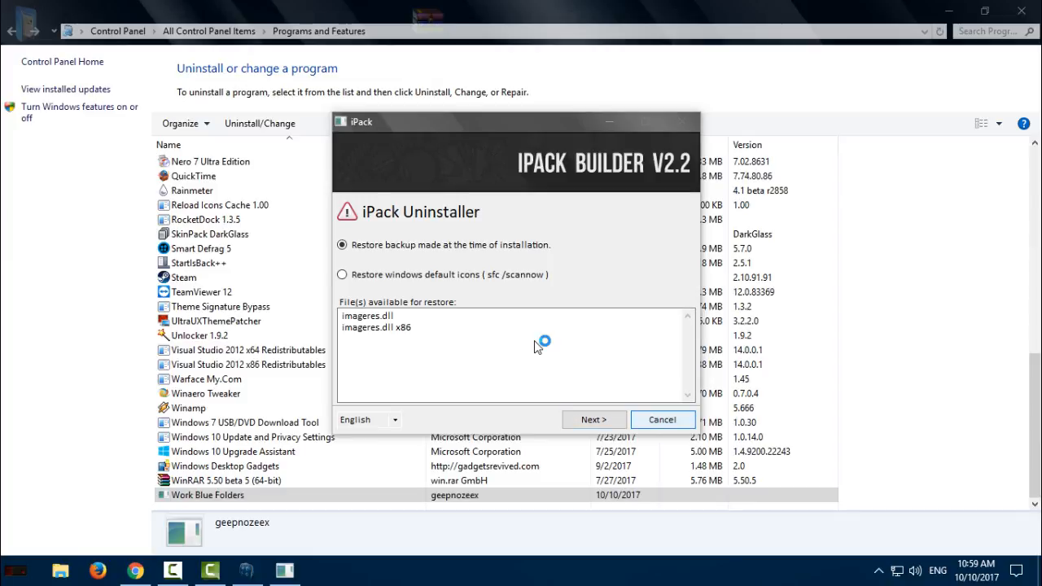
click(661, 420)
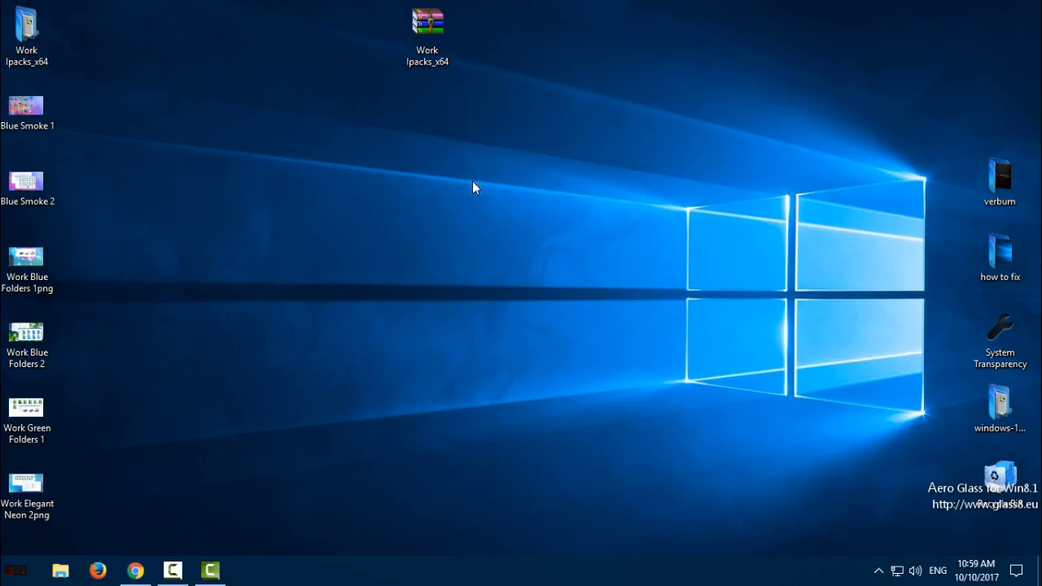
mouse_move(474, 202)
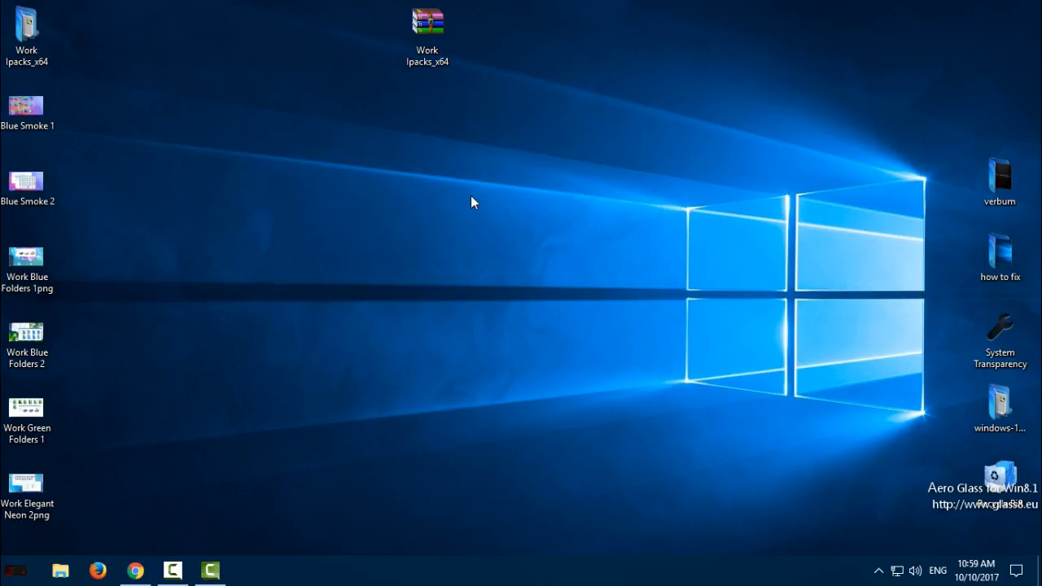